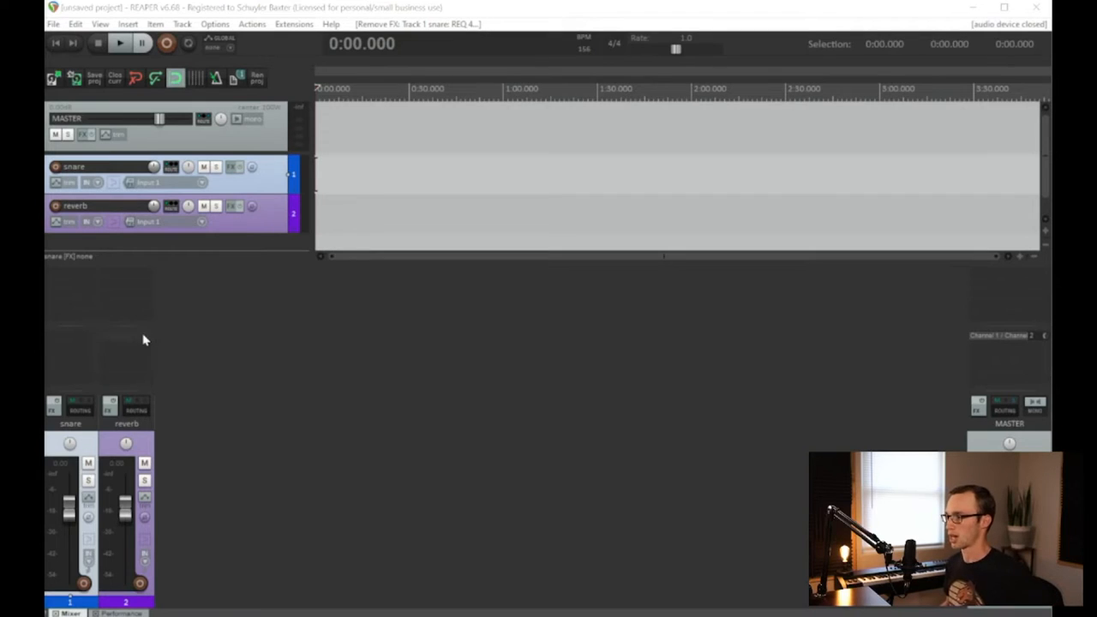
{"action": "mouse_move", "coordinate": [171, 334]}
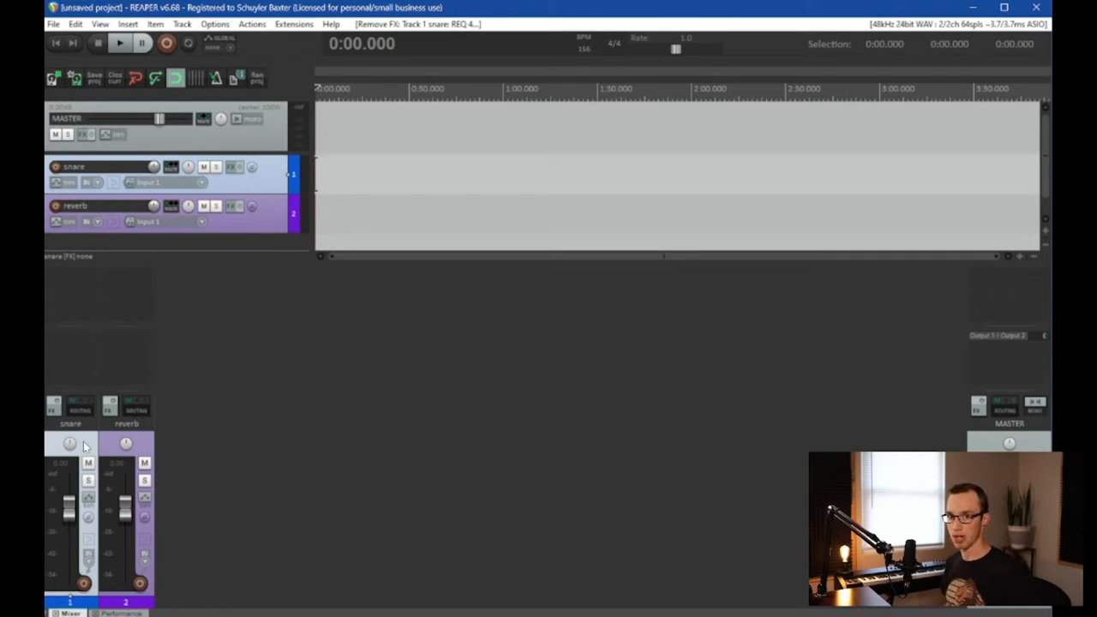
{"action": "mouse_move", "coordinate": [80, 404]}
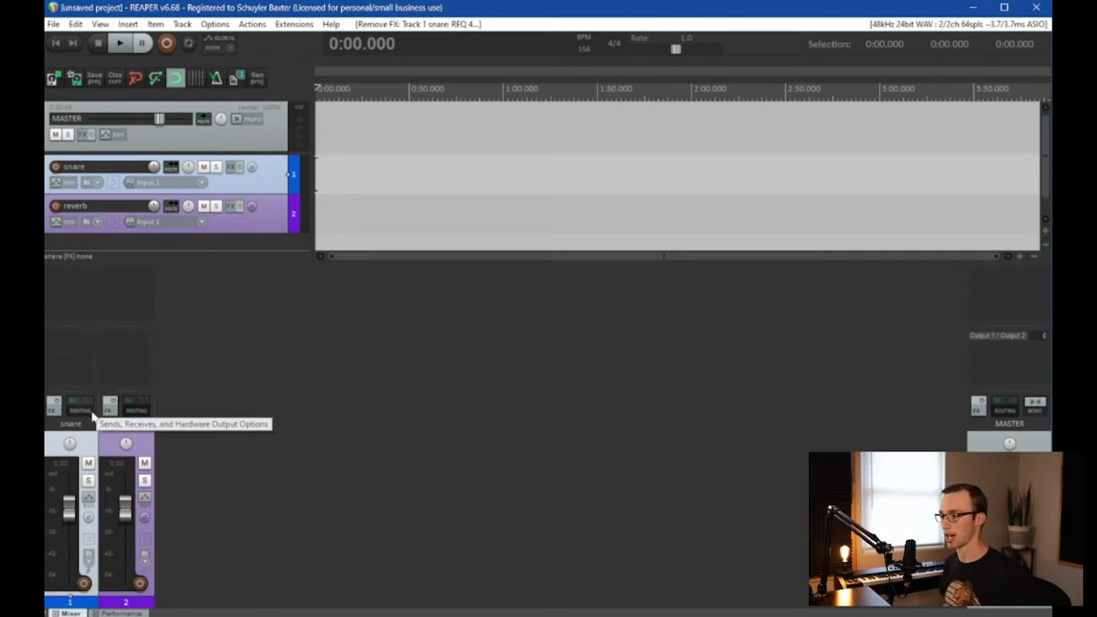
{"action": "mouse_move", "coordinate": [254, 416]}
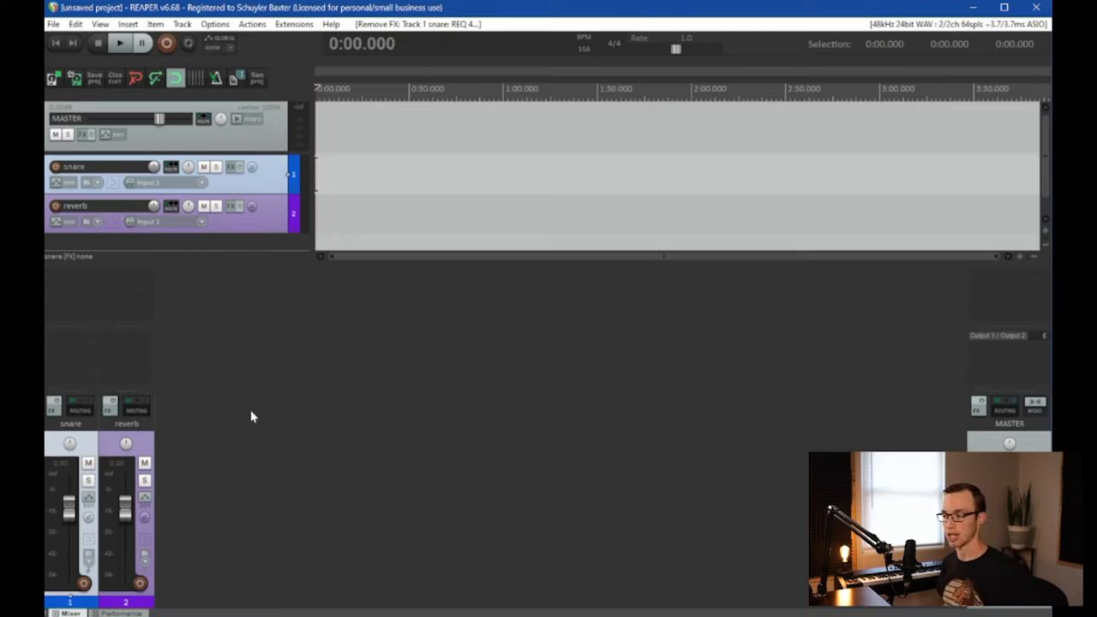
{"action": "mouse_move", "coordinate": [244, 391]}
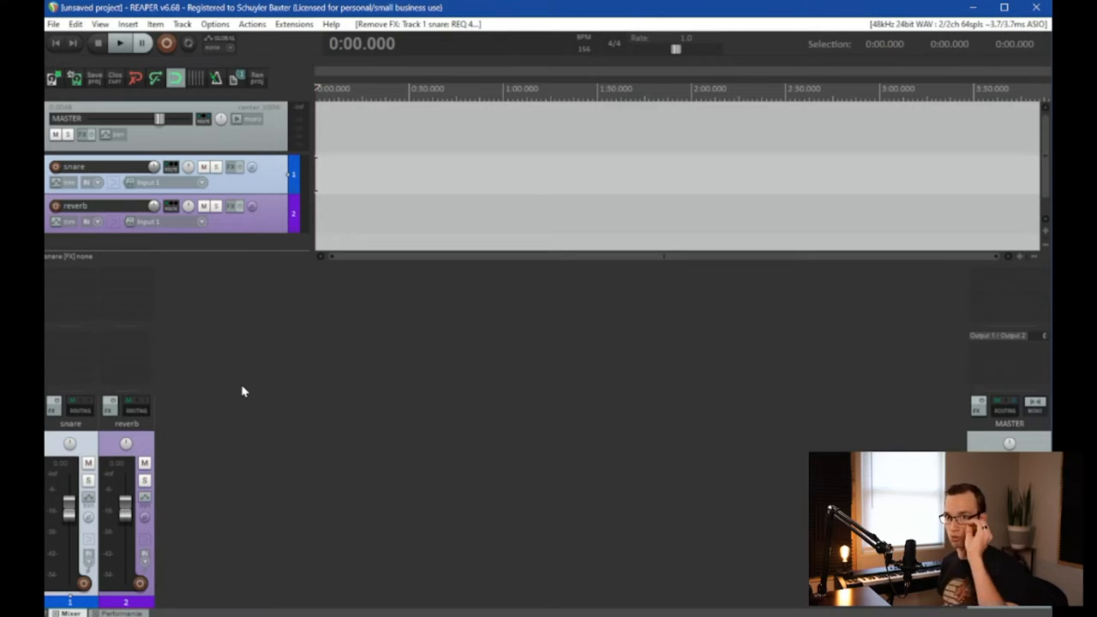
{"action": "mouse_move", "coordinate": [242, 384]}
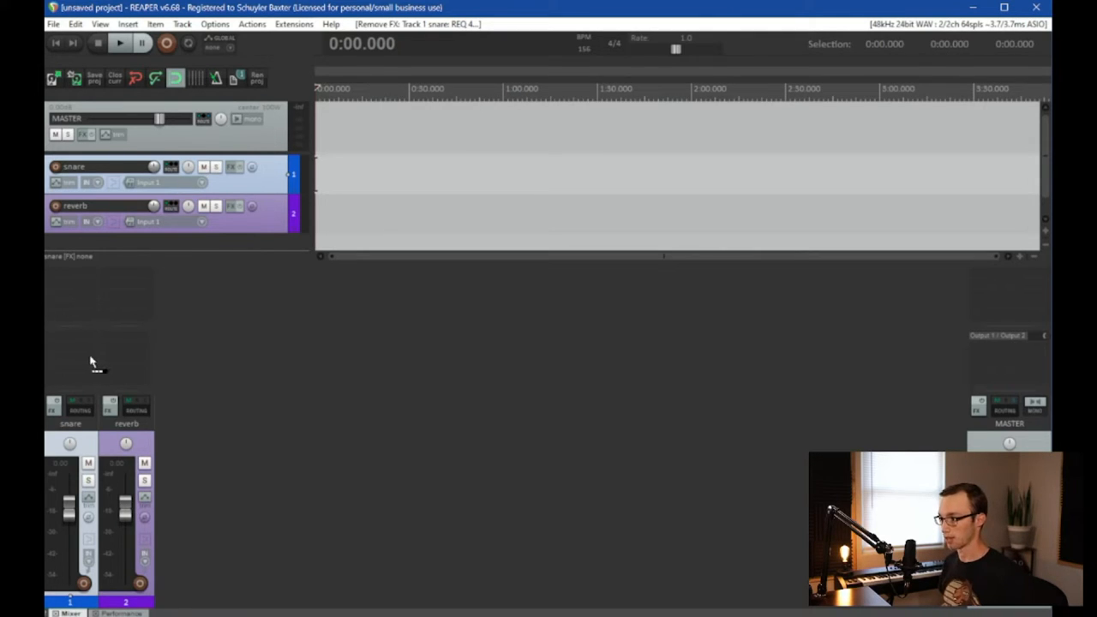
{"action": "mouse_move", "coordinate": [128, 360]}
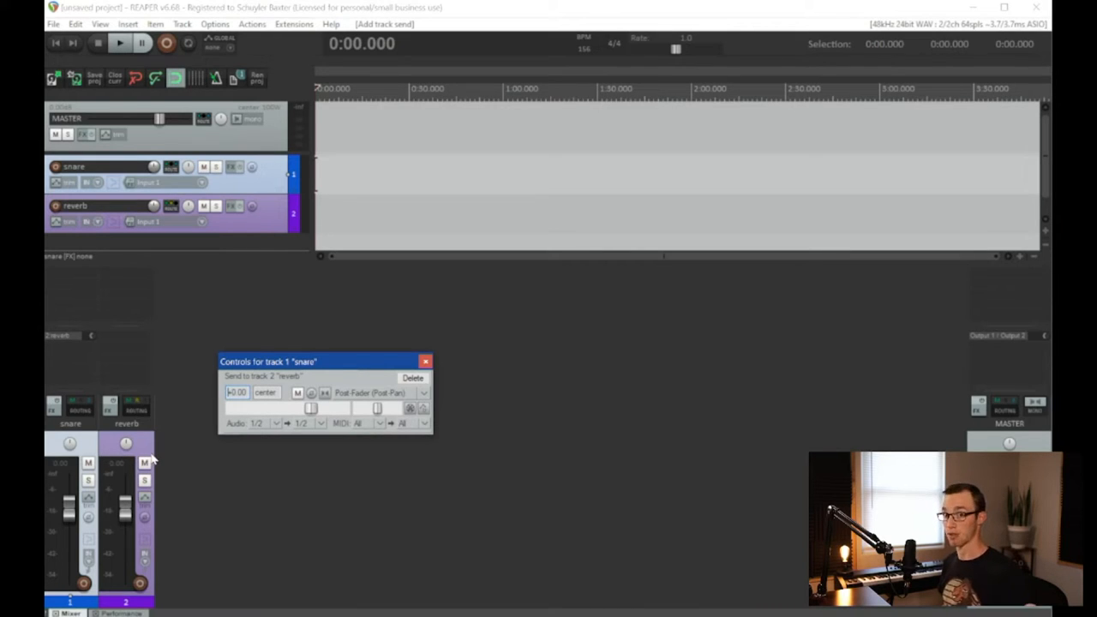
{"action": "mouse_move", "coordinate": [212, 435]}
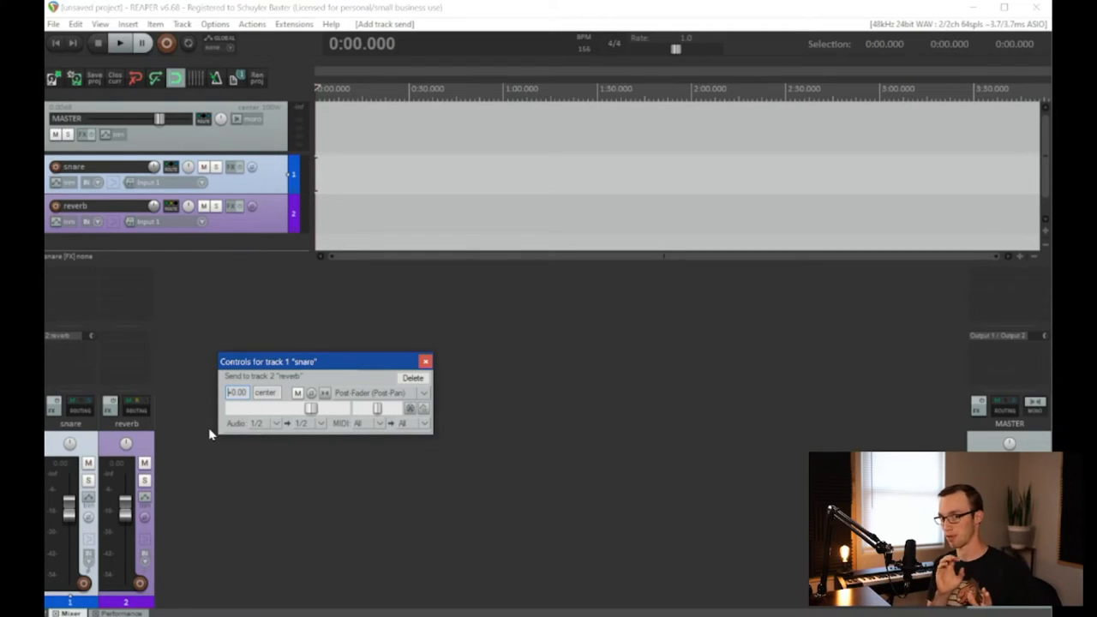
{"action": "mouse_move", "coordinate": [322, 349]}
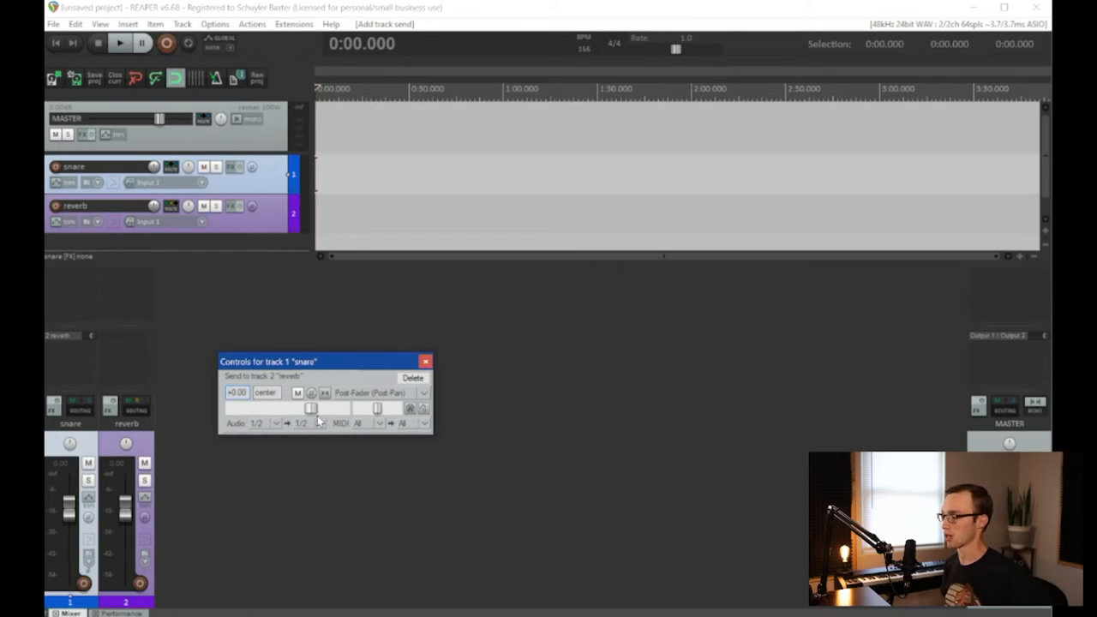
Lower the snare-to-reverb send to about -7 dB, keeping Post-Fader (Post-Pan) mode
{"action": "left_click_drag", "start_coordinate": [310, 408], "coordinate": [294, 408]}
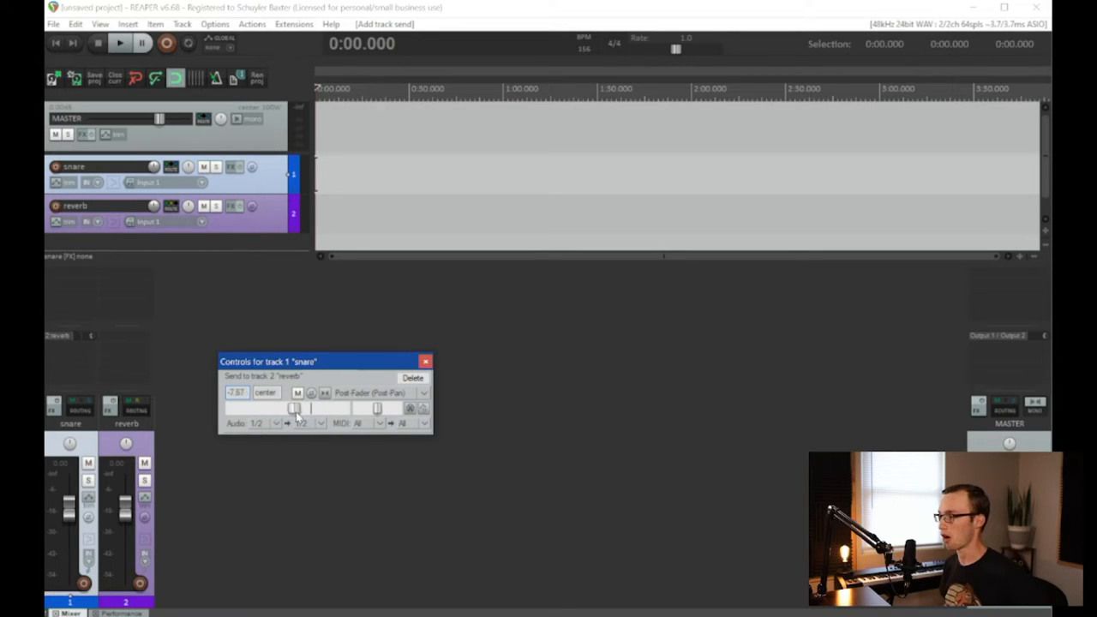
{"action": "left_click", "coordinate": [423, 393]}
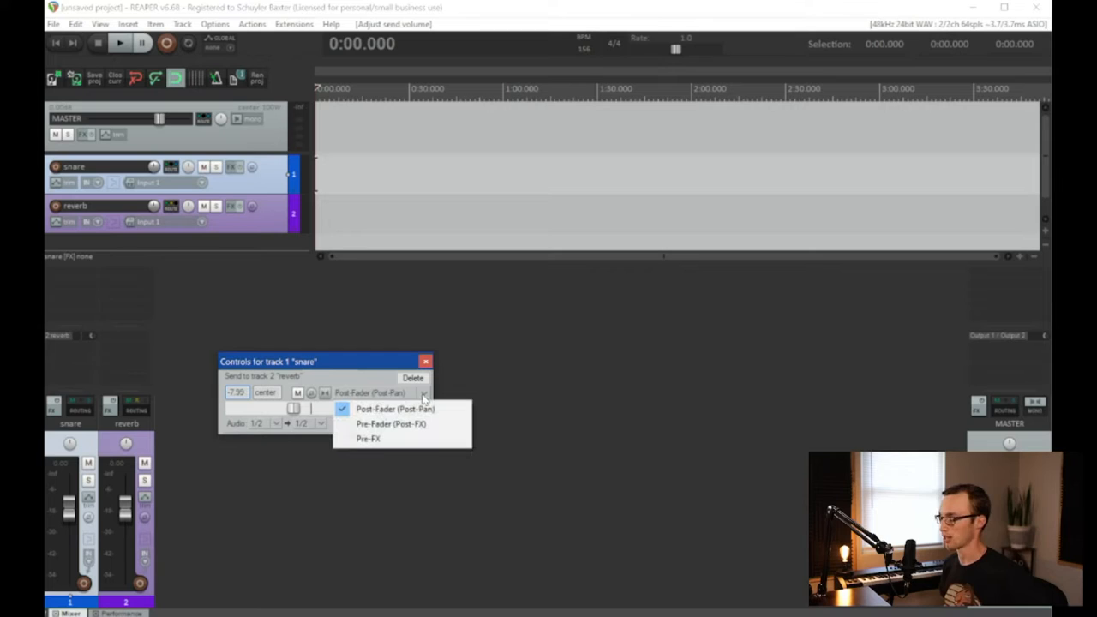
{"action": "mouse_move", "coordinate": [390, 424]}
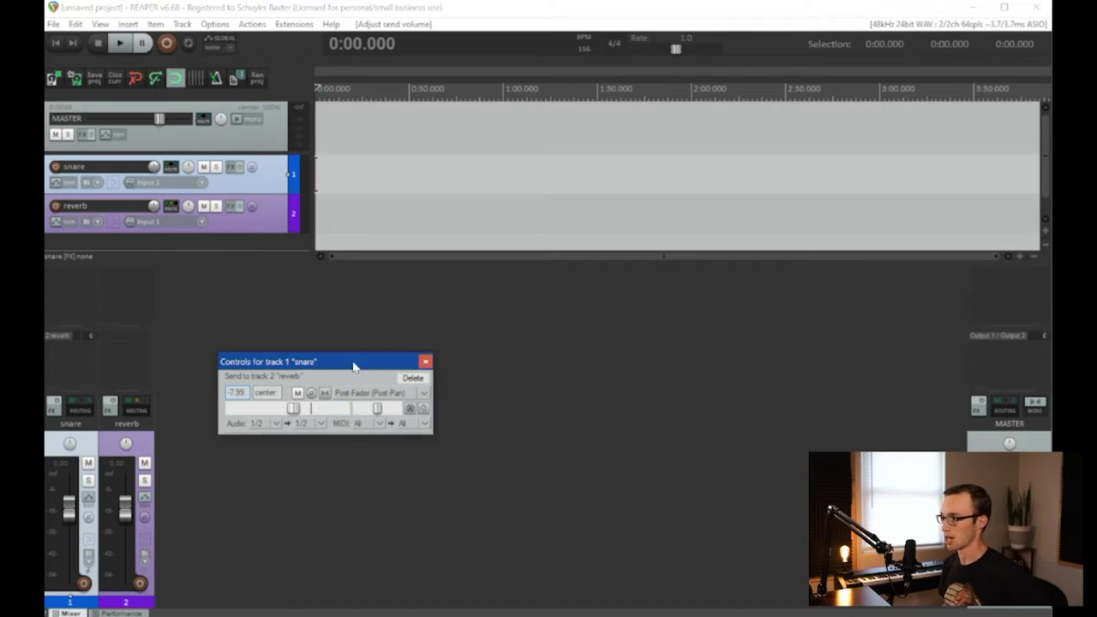
{"action": "mouse_move", "coordinate": [232, 438]}
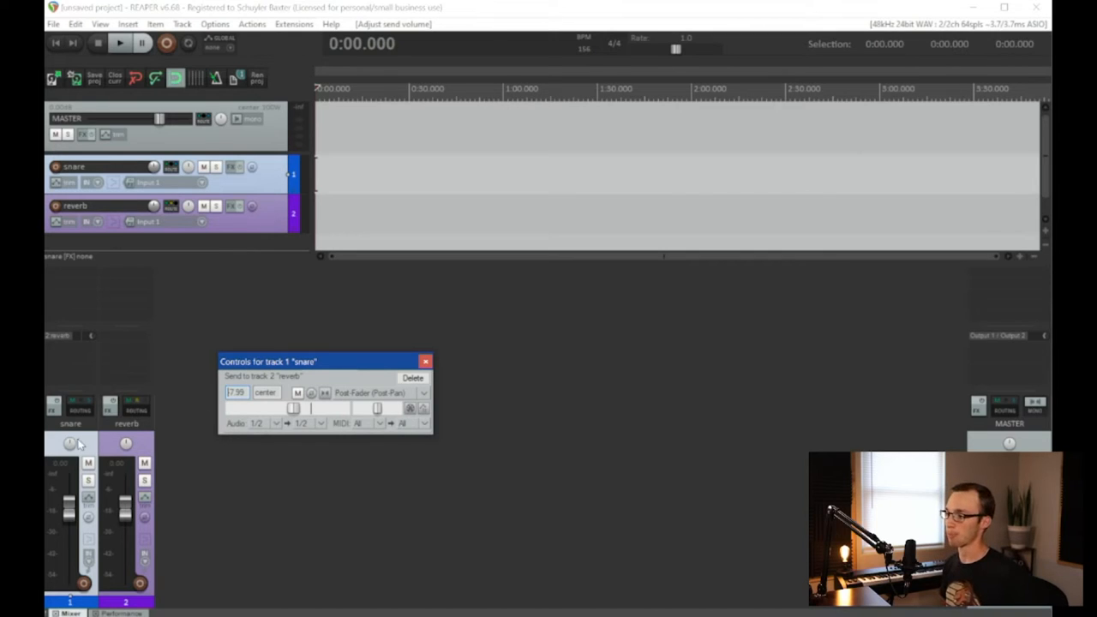
{"action": "mouse_move", "coordinate": [70, 442]}
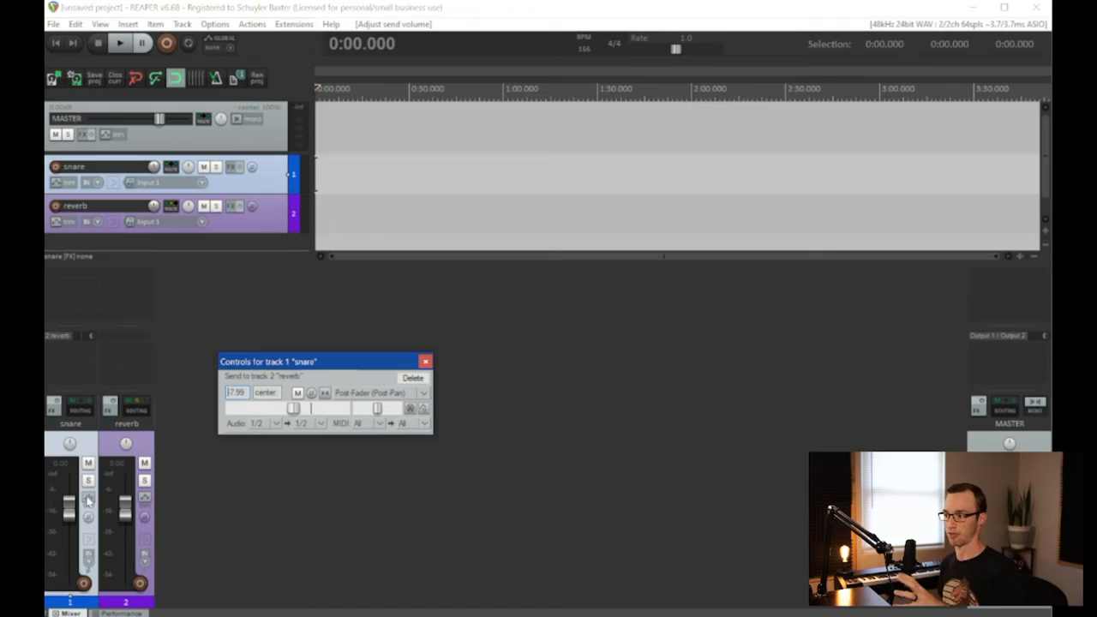
{"action": "mouse_move", "coordinate": [89, 480]}
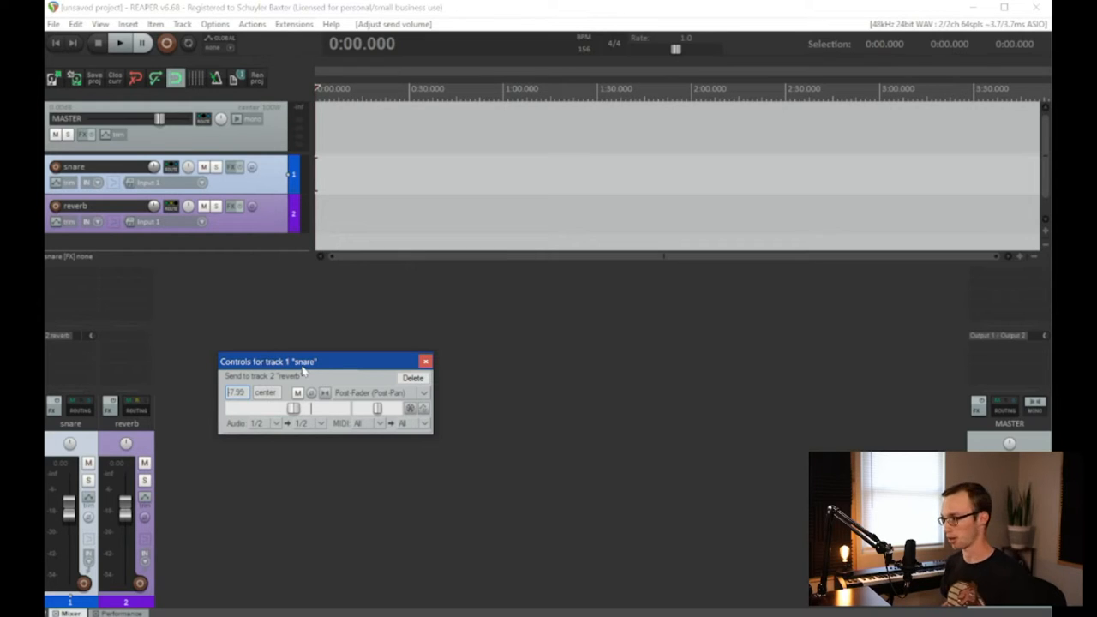
{"action": "mouse_move", "coordinate": [332, 364]}
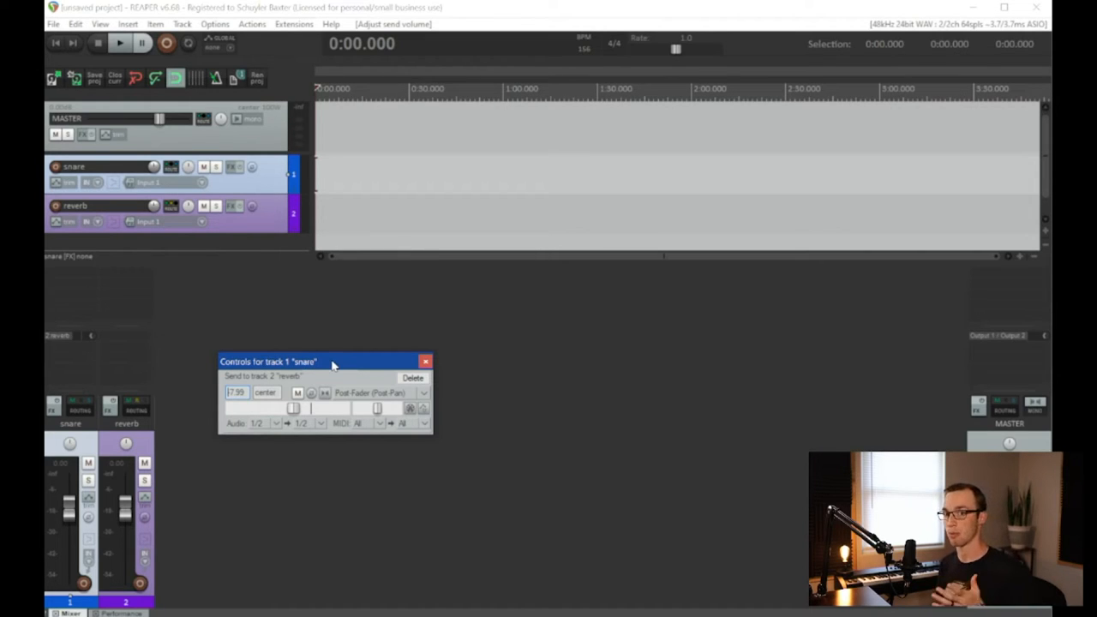
{"action": "mouse_move", "coordinate": [326, 334]}
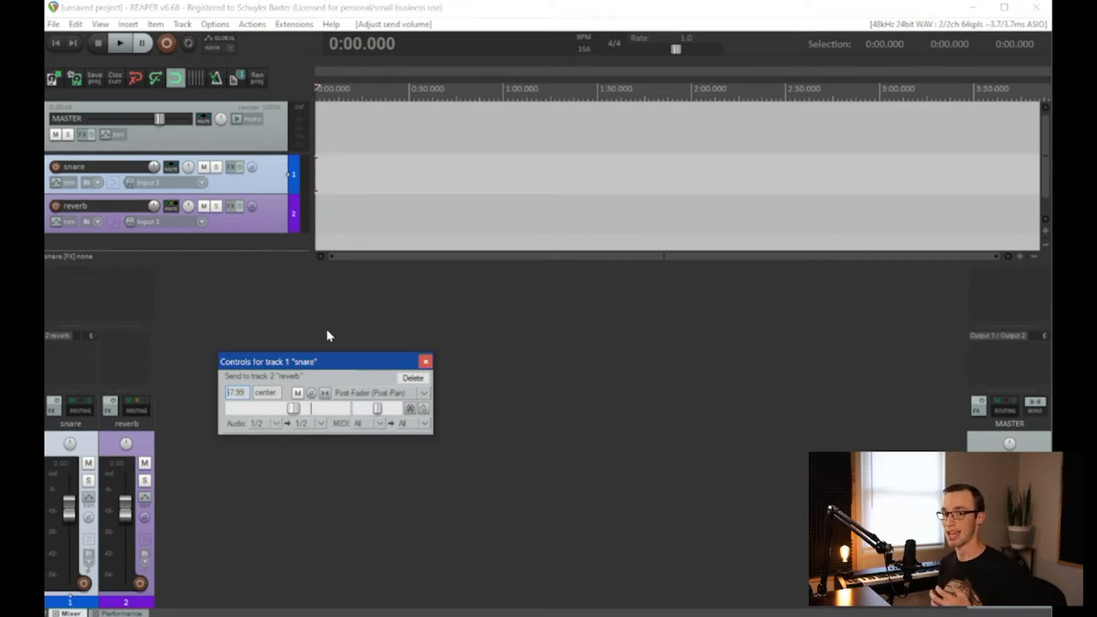
{"action": "mouse_move", "coordinate": [281, 387]}
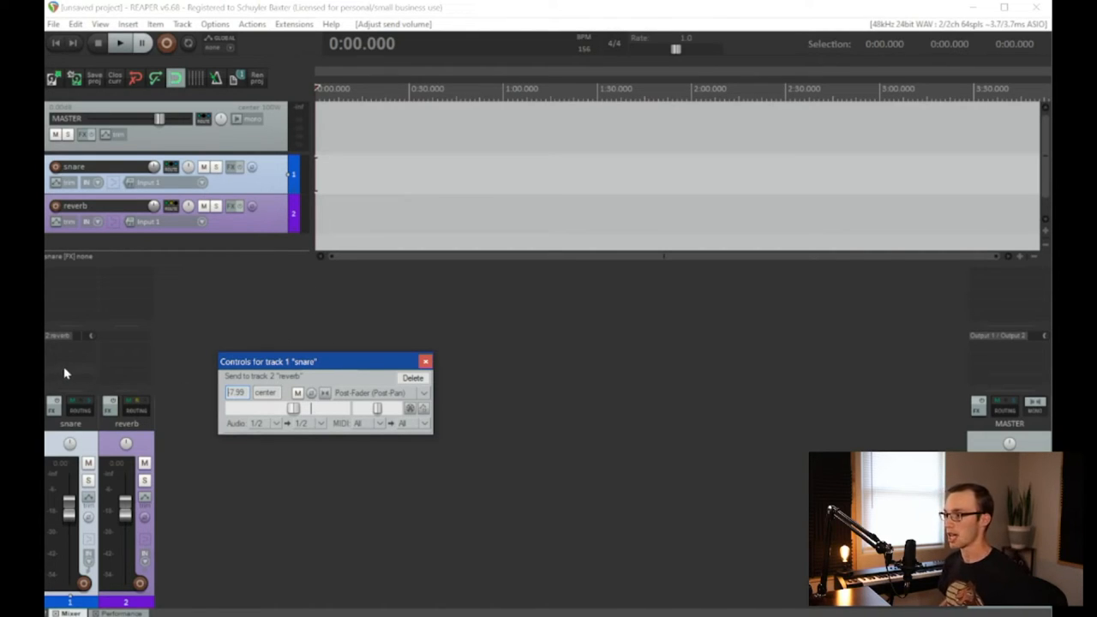
{"action": "mouse_move", "coordinate": [105, 442]}
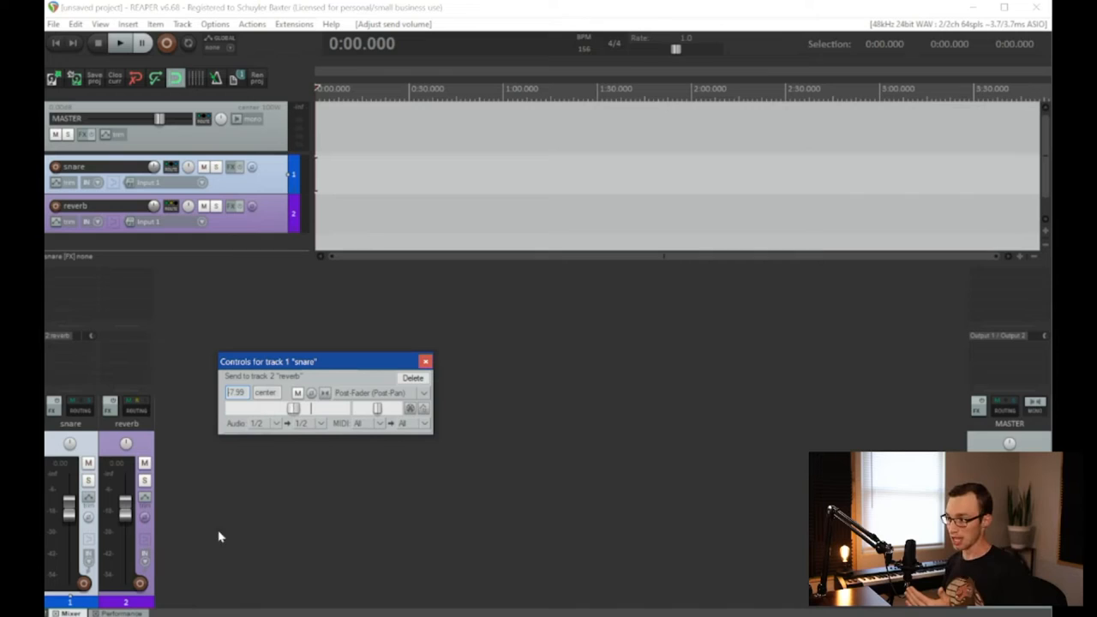
{"action": "mouse_move", "coordinate": [51, 507]}
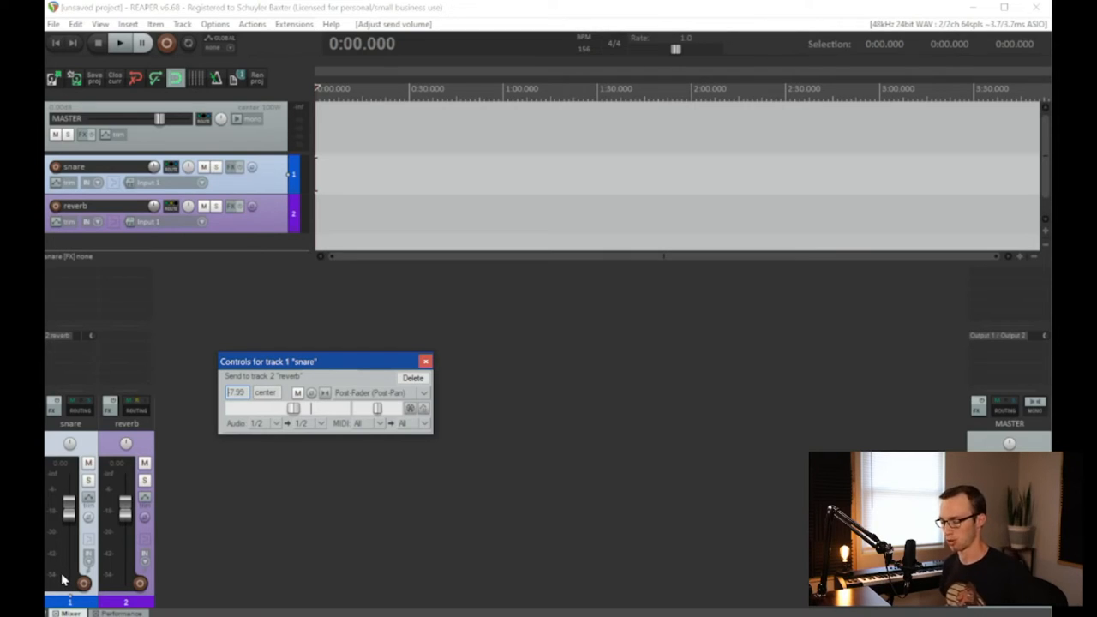
{"action": "mouse_move", "coordinate": [92, 380]}
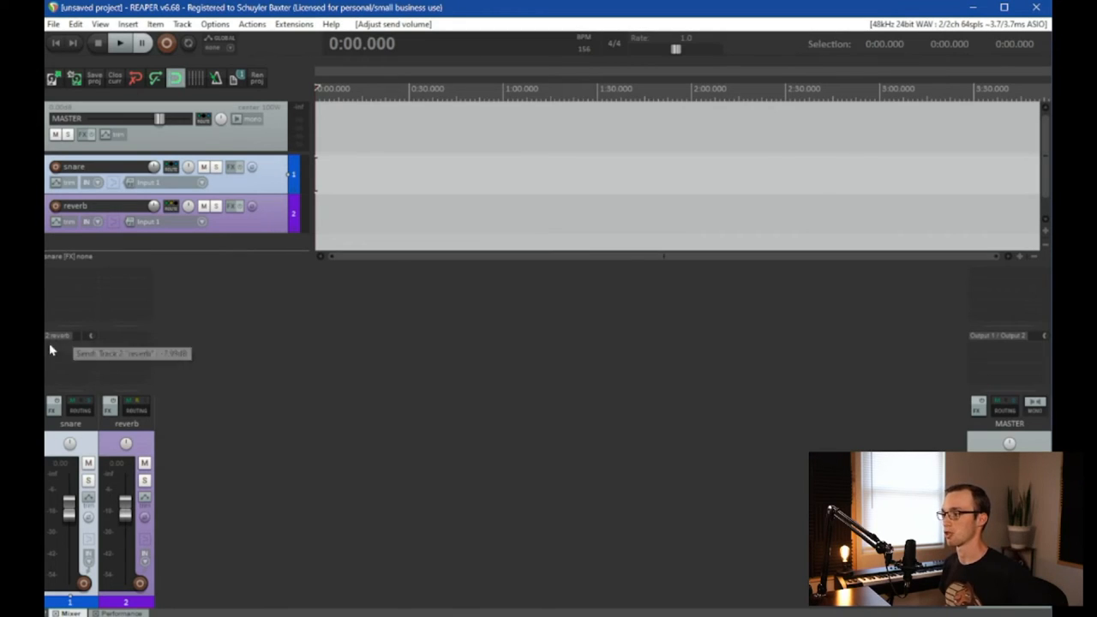
{"action": "mouse_move", "coordinate": [134, 355]}
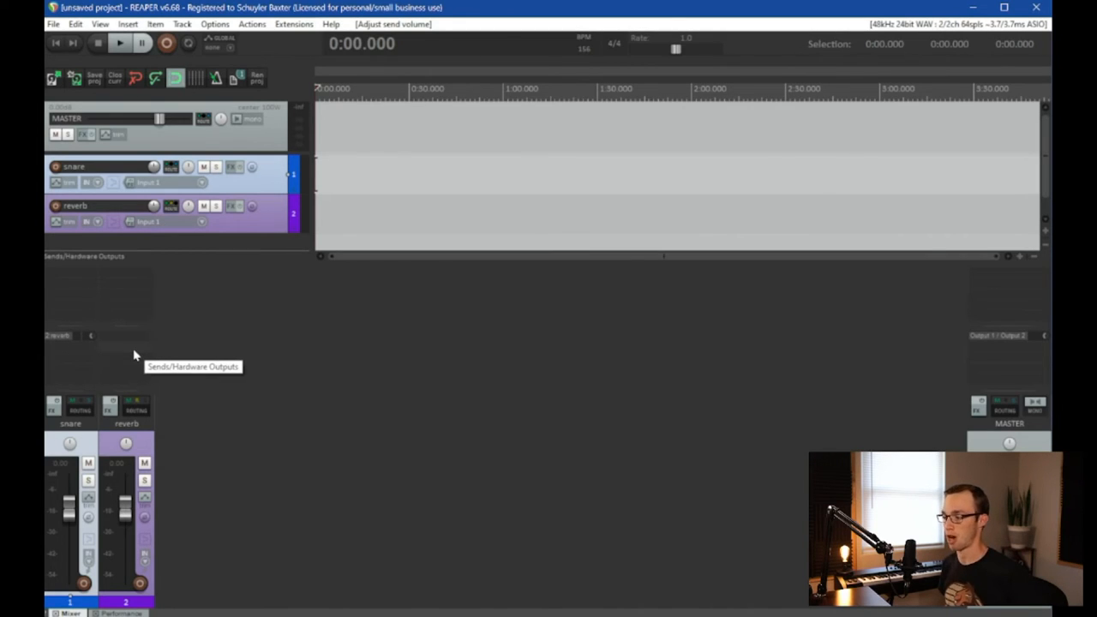
Pull the snare fader down to -inf dB, then bring it back up to about -14.7 dB
{"action": "left_click_drag", "start_coordinate": [68, 497], "coordinate": [68, 514]}
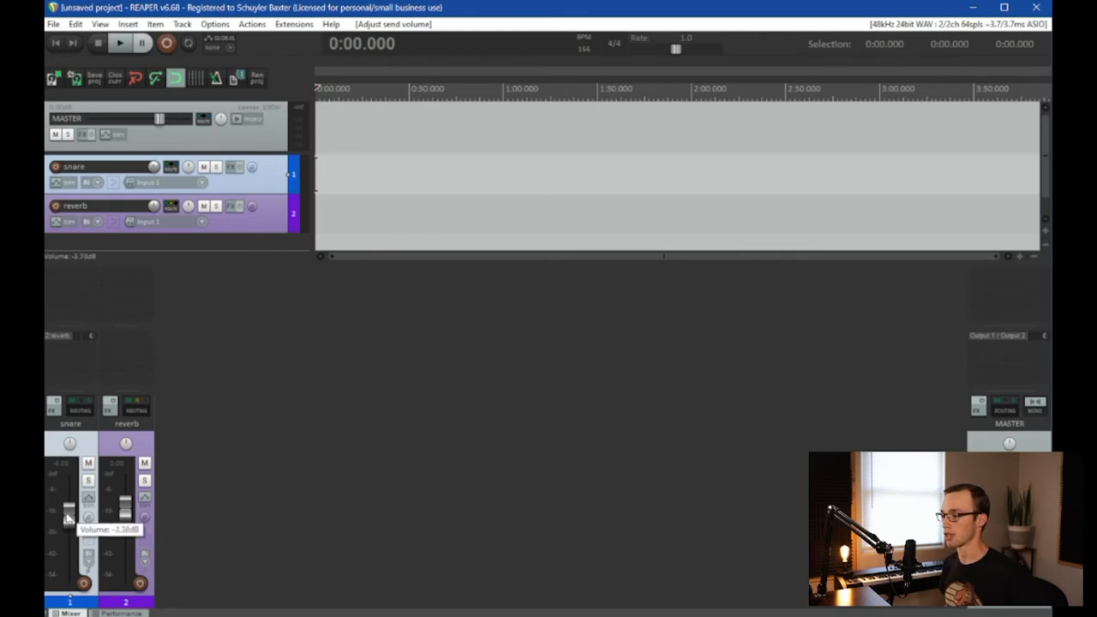
{"action": "left_click_drag", "start_coordinate": [68, 514], "coordinate": [70, 582]}
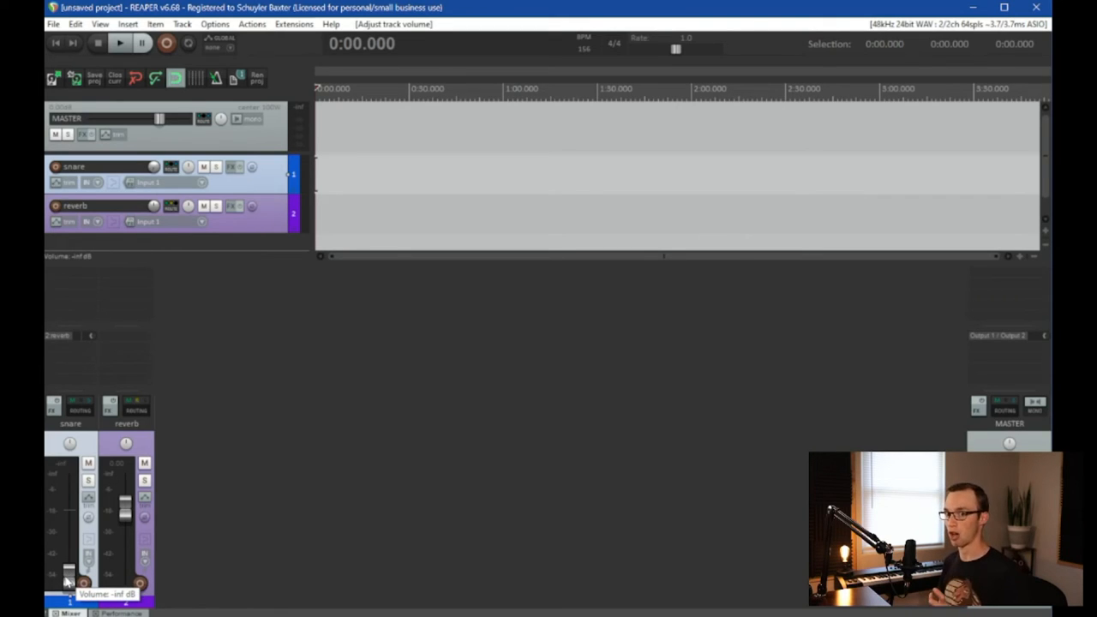
{"action": "left_click_drag", "start_coordinate": [68, 575], "coordinate": [68, 530]}
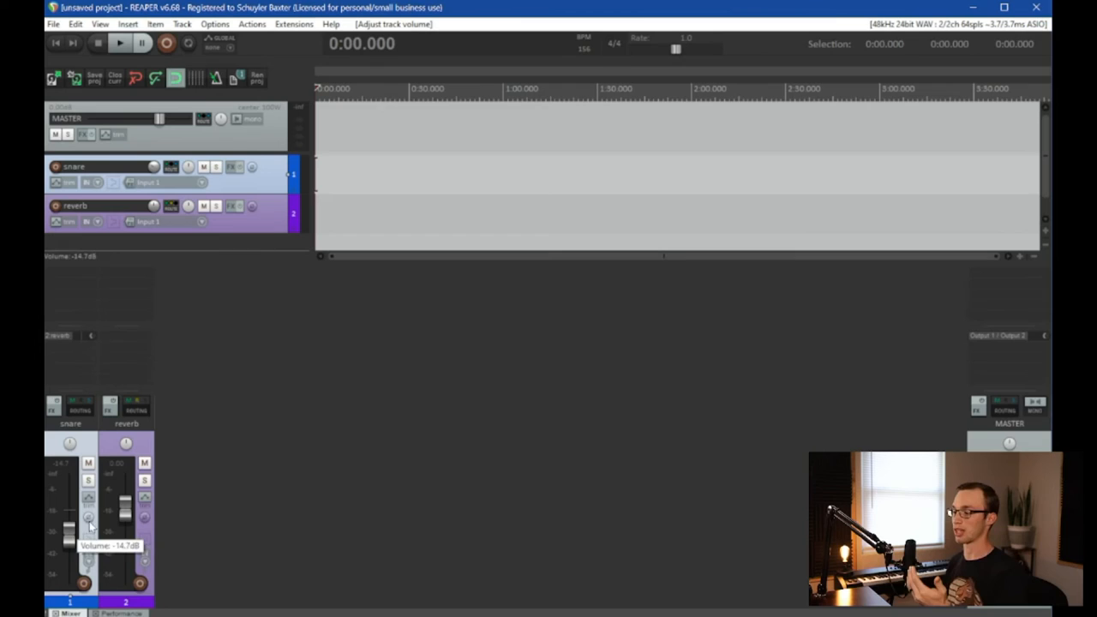
{"action": "mouse_move", "coordinate": [111, 500]}
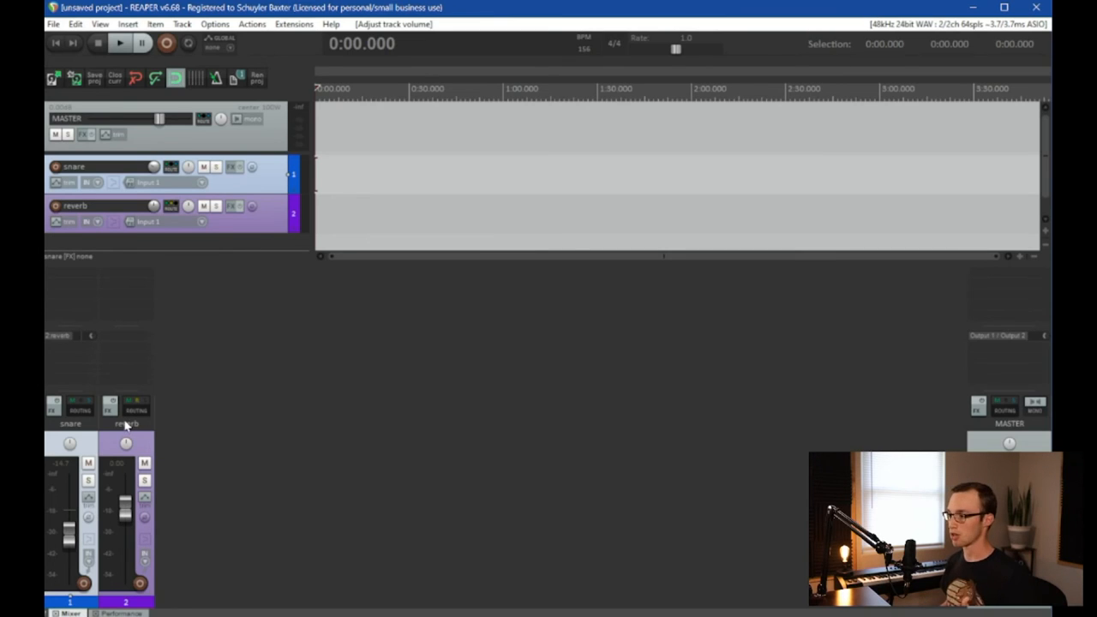
{"action": "mouse_move", "coordinate": [205, 384]}
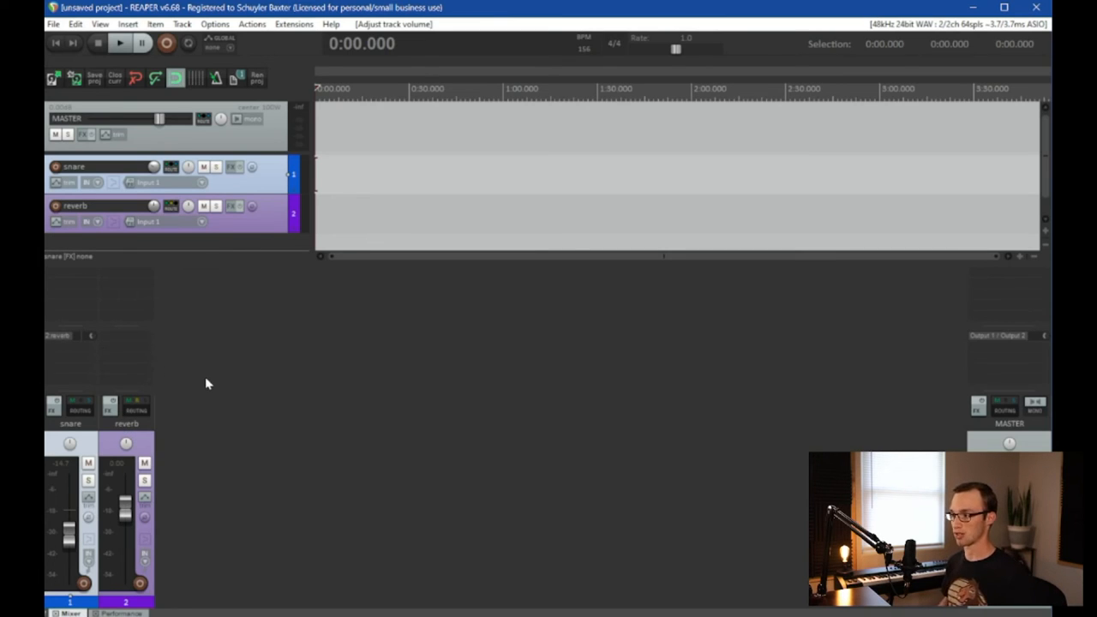